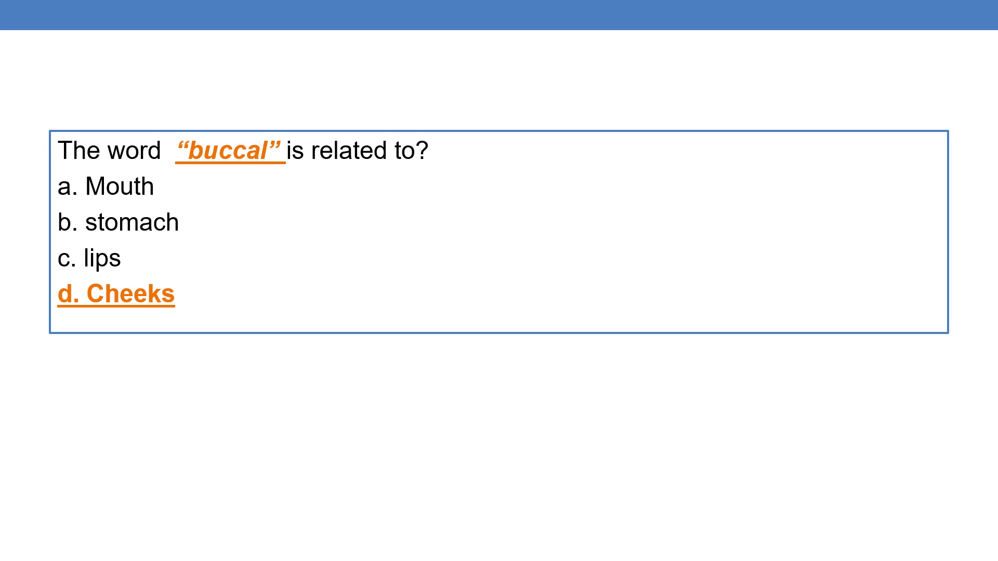
key("Right")
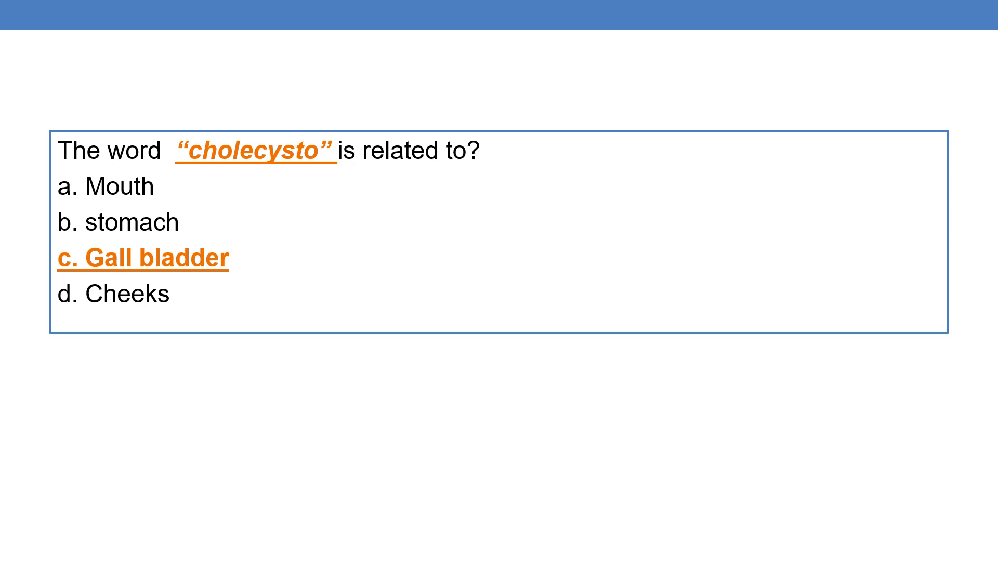